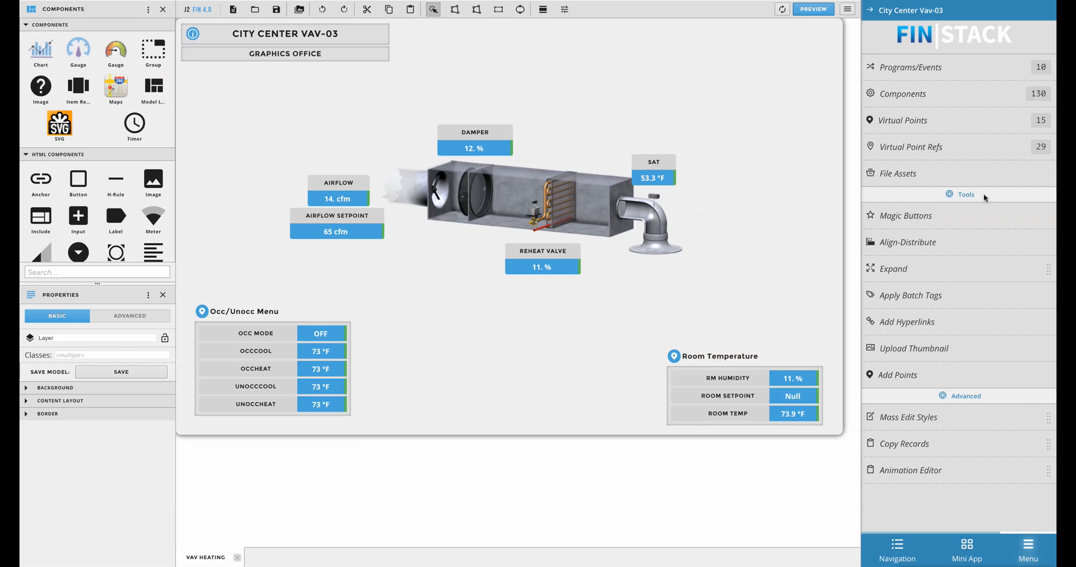
Start Add Hyperlinks from Tools and choose Graphics as the hyperlink type
click(903, 322)
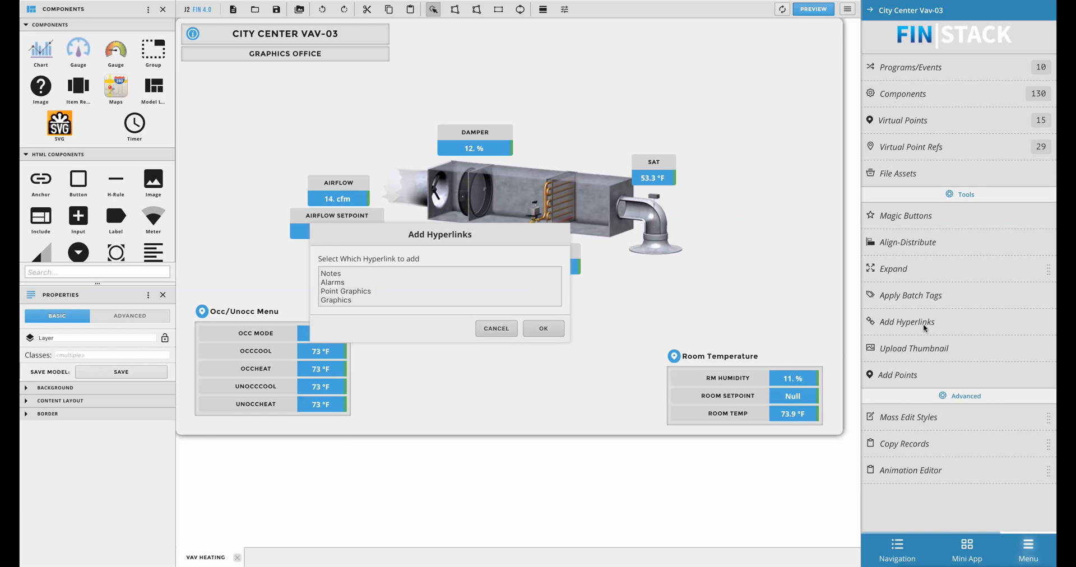
mouse_move(458, 261)
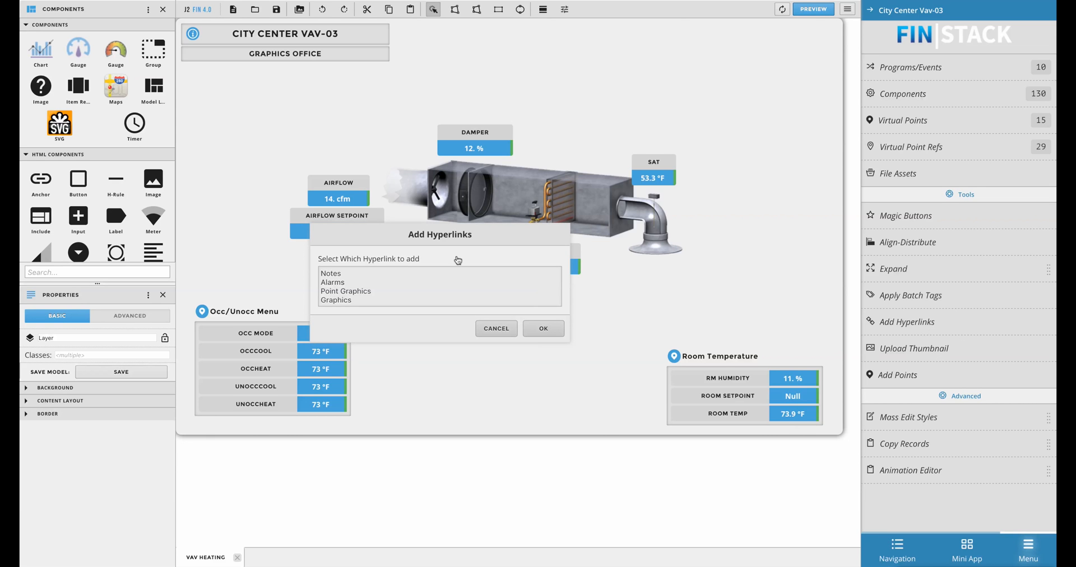
mouse_move(466, 245)
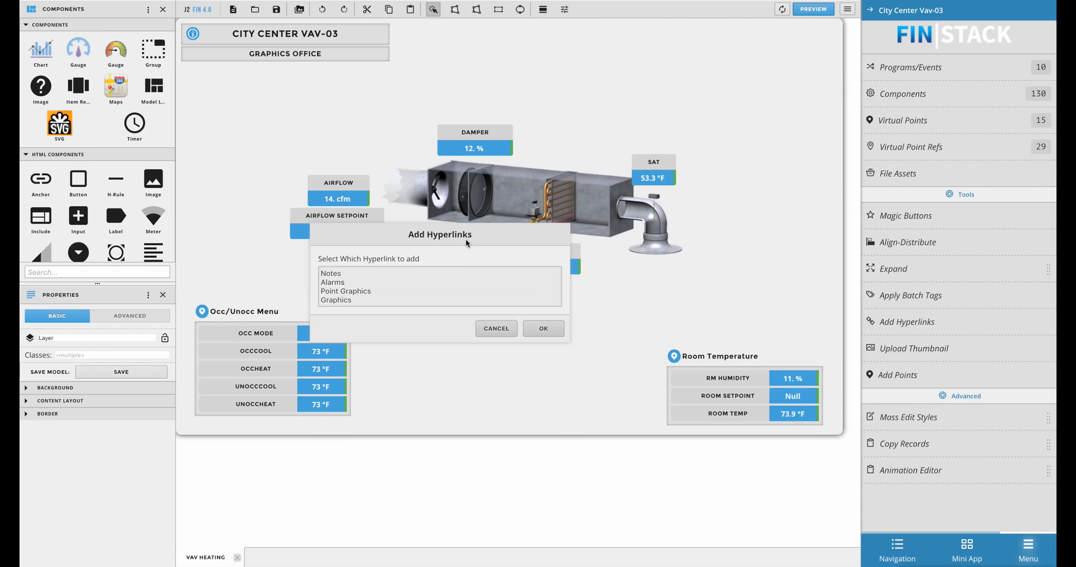
scroll(down, 3)
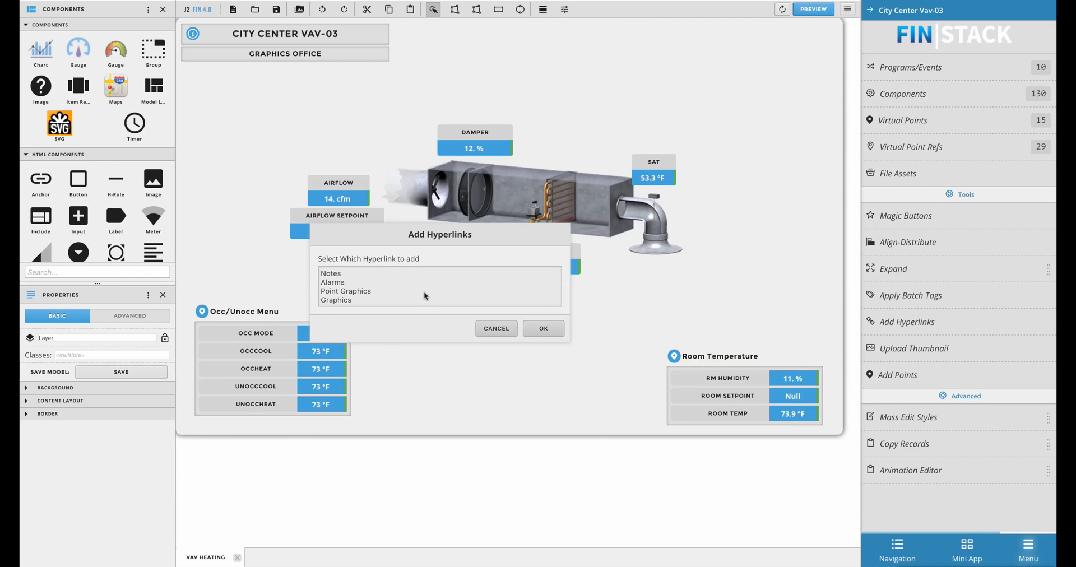
mouse_move(360, 309)
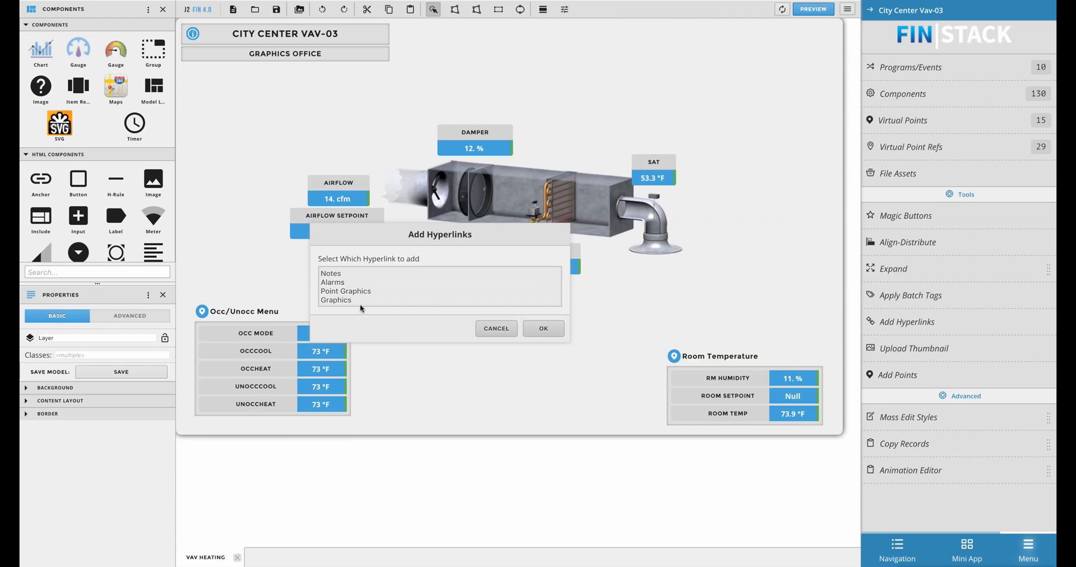
click(335, 300)
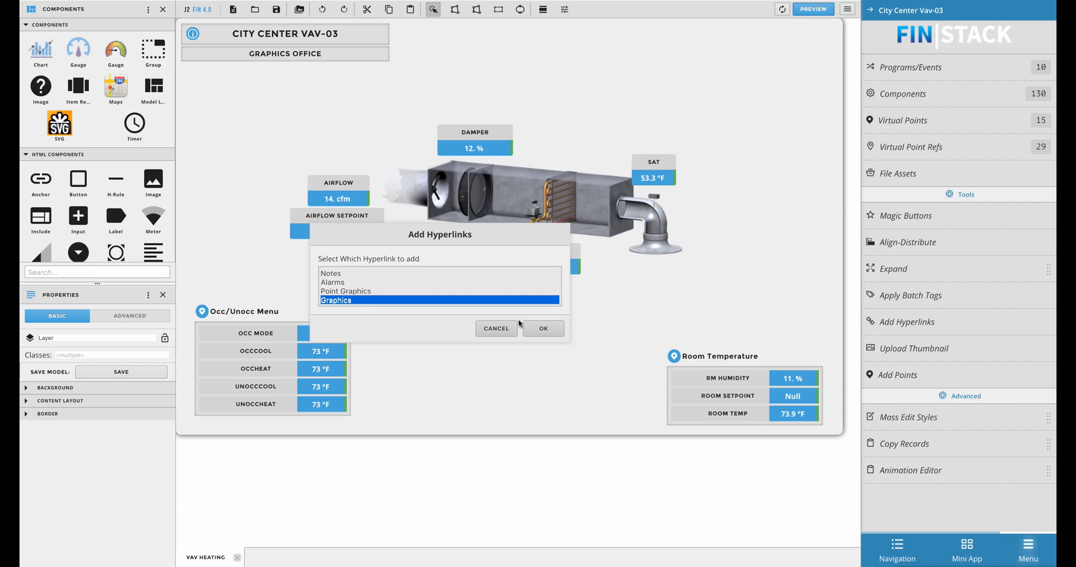
Confirm Graphics as the type so the dialog asks how many graphics buttons to add
click(542, 328)
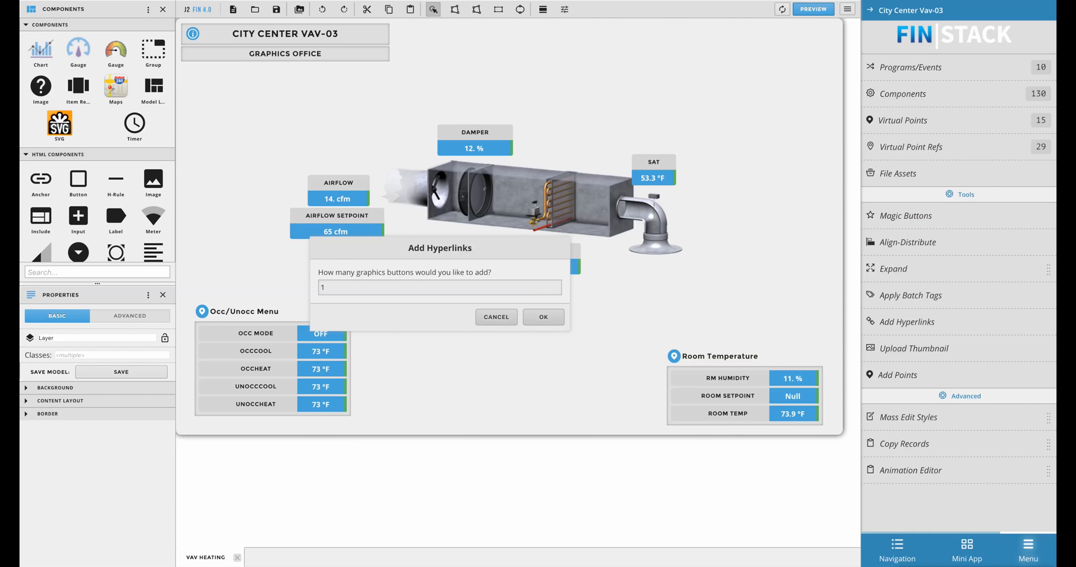
mouse_move(242, 226)
text(2)
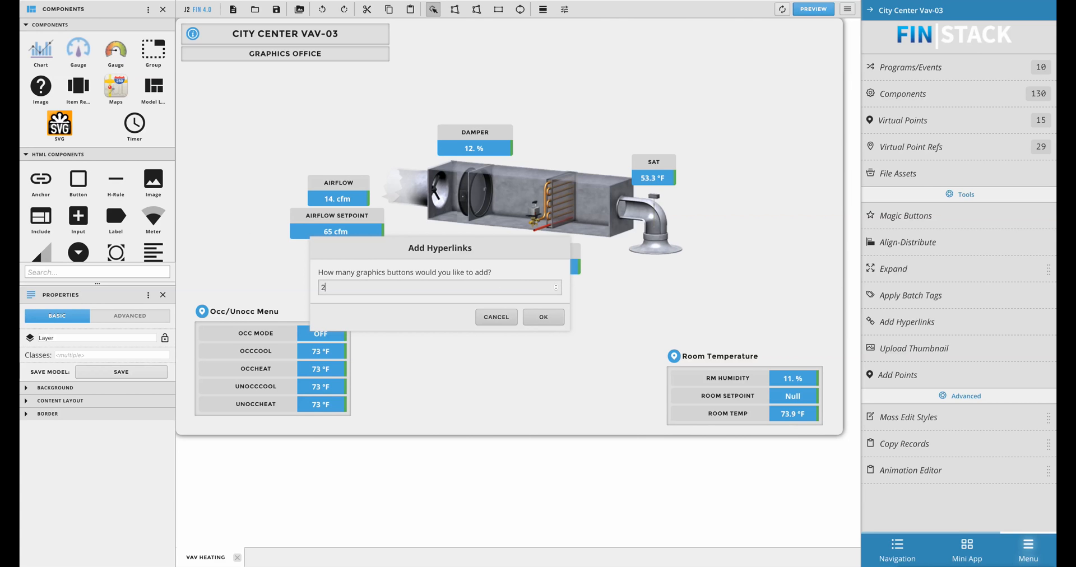
mouse_move(449, 315)
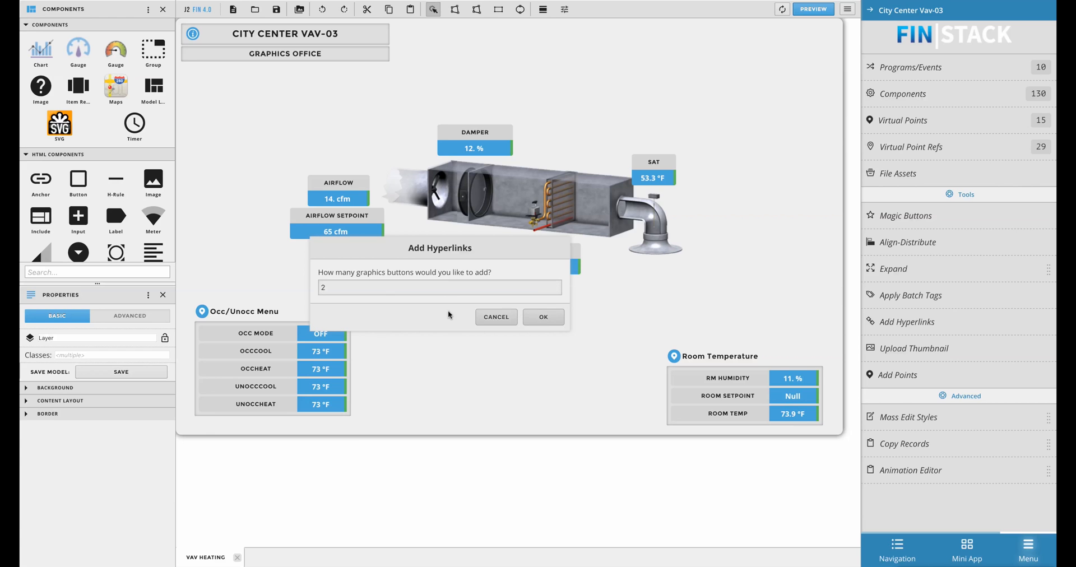
Confirm two buttons and define link 1 as a Specific button titled Home
click(543, 316)
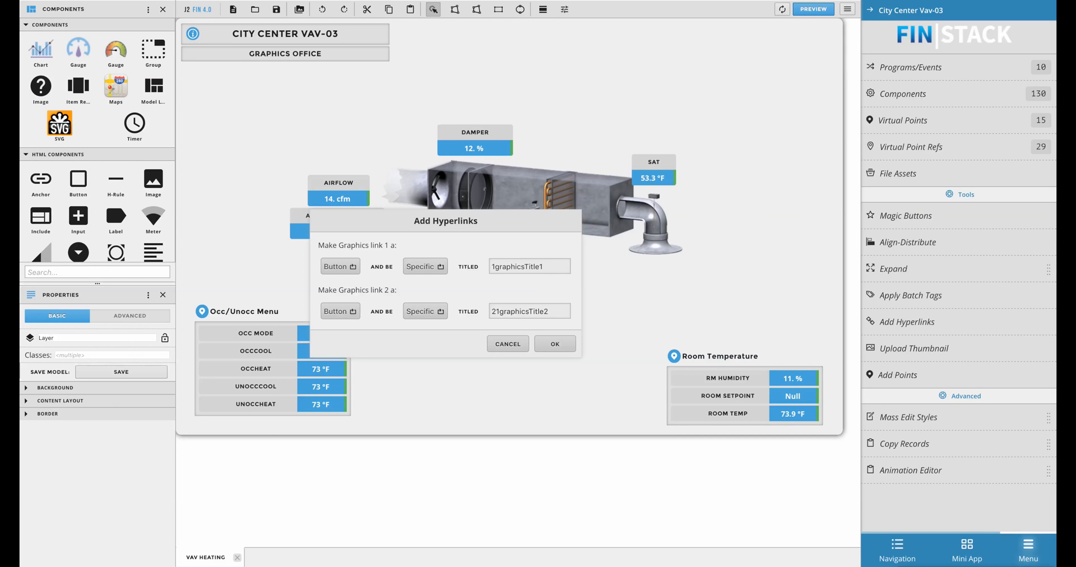
click(339, 267)
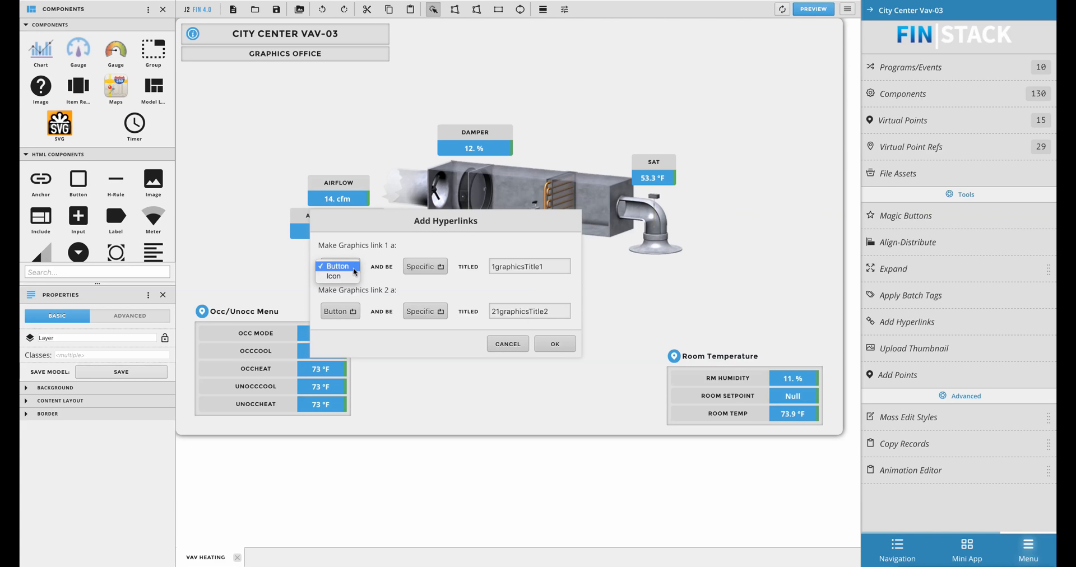
click(337, 267)
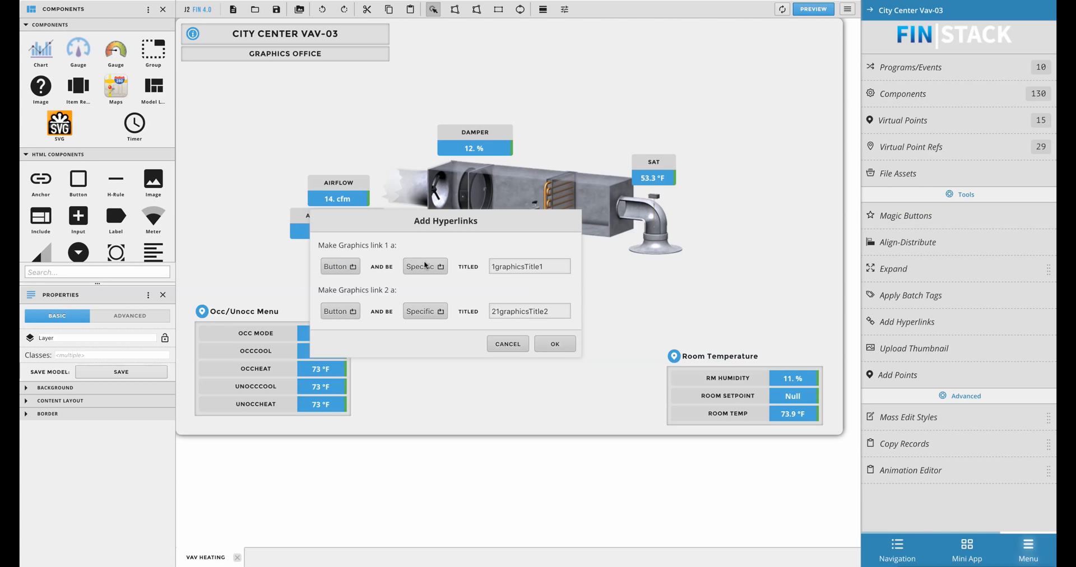
click(422, 267)
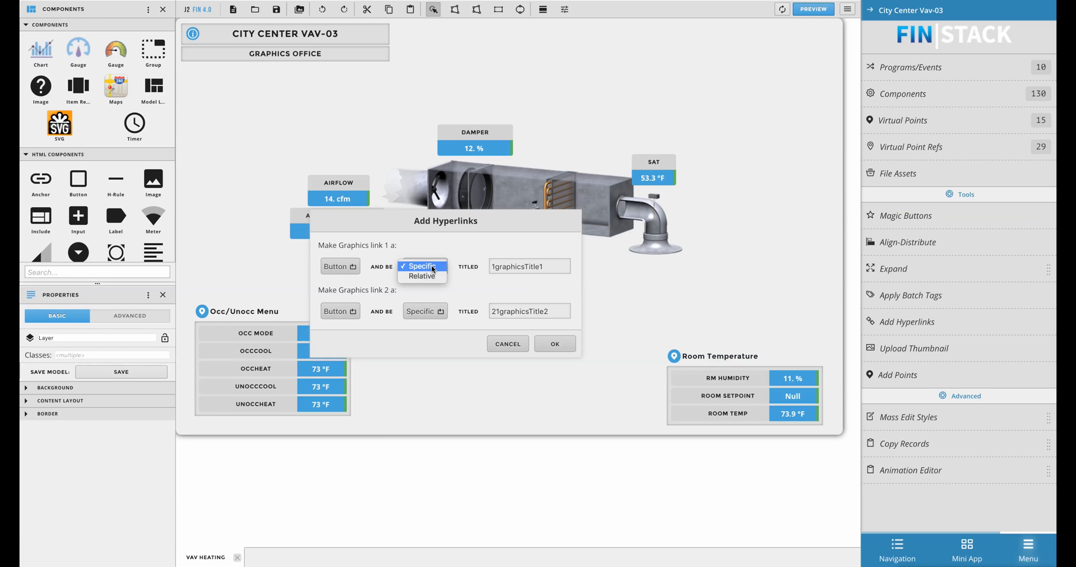
click(421, 267)
text(H)
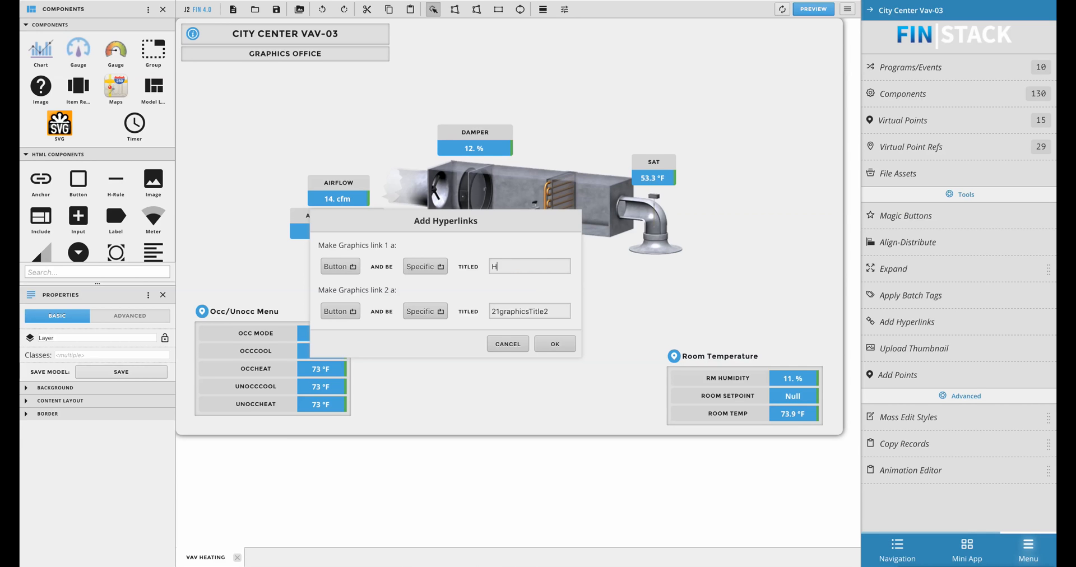
text(ome)
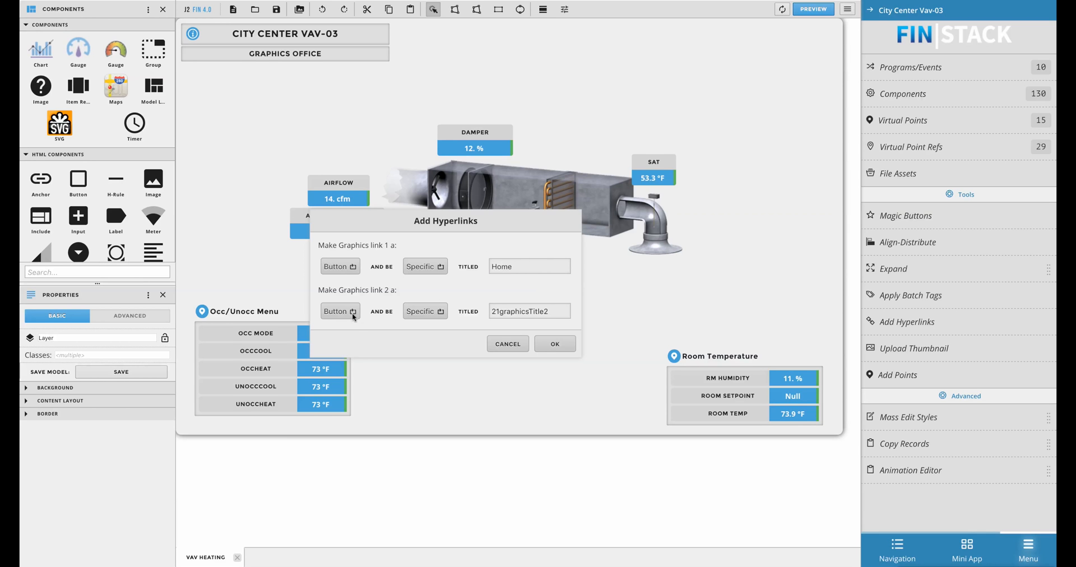
Define link 2 as a Relative button titled Floorplan
click(425, 311)
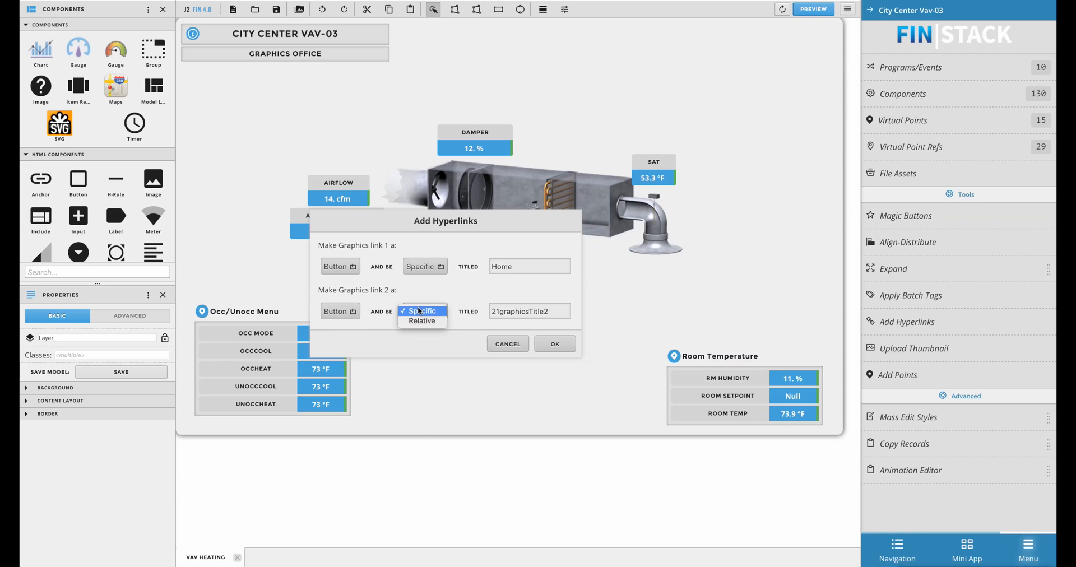
click(422, 320)
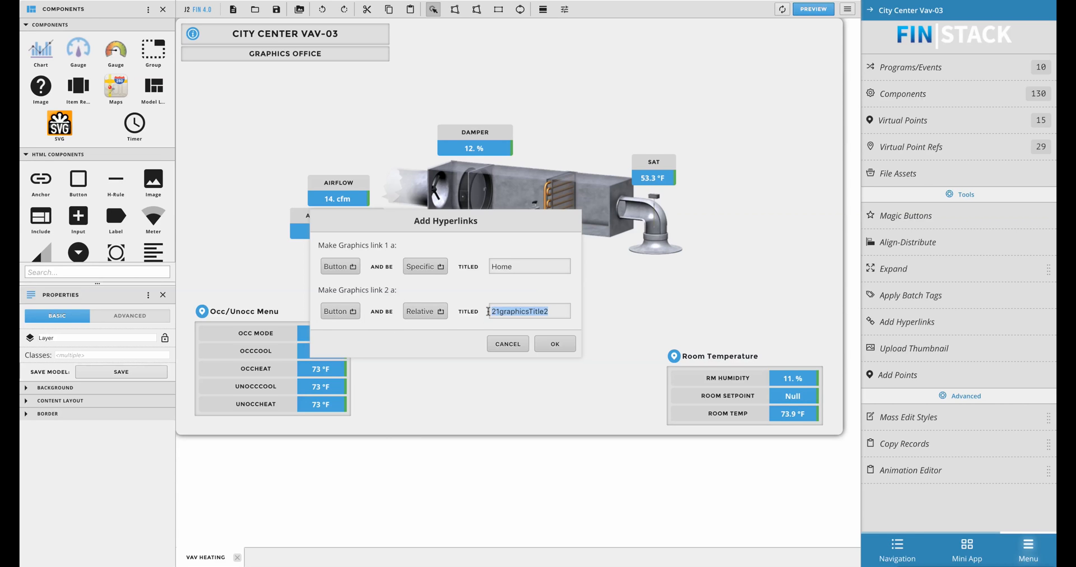
text(Floorplan)
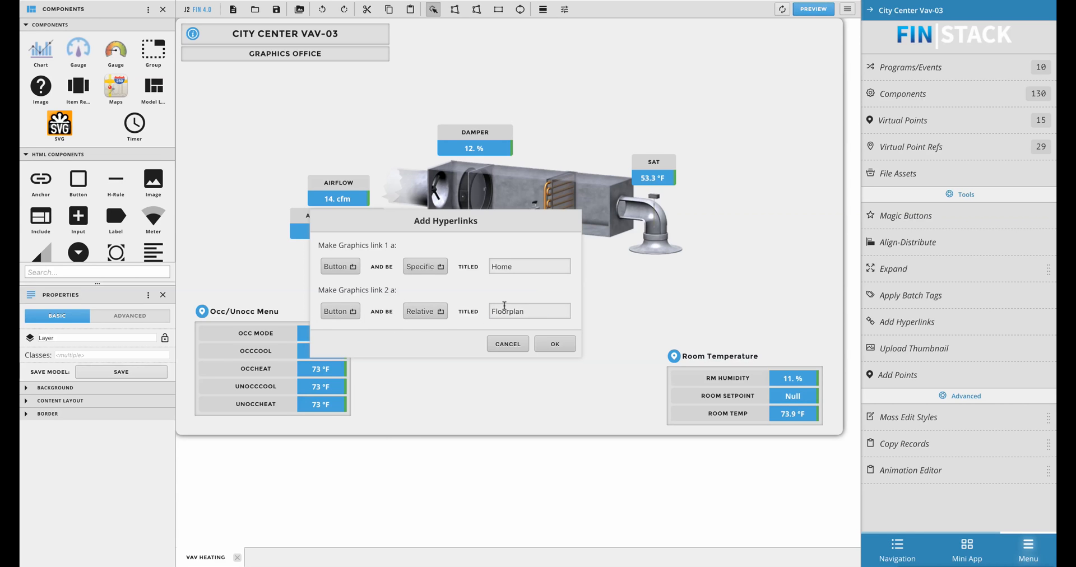
Confirm the link settings and pick the AHU graphic tied to City Center AHU-4 for Home
click(554, 343)
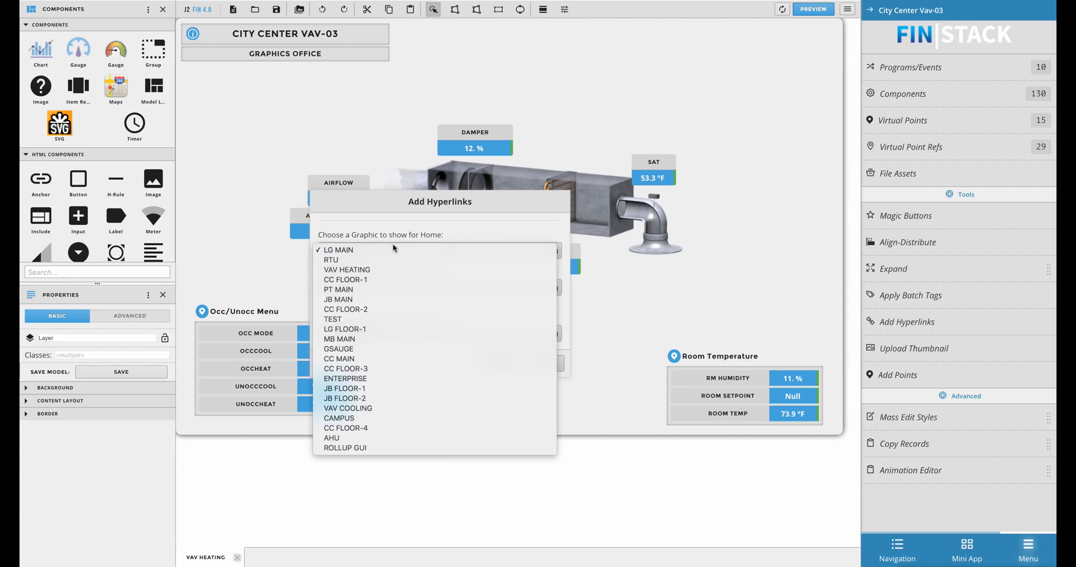
mouse_move(402, 242)
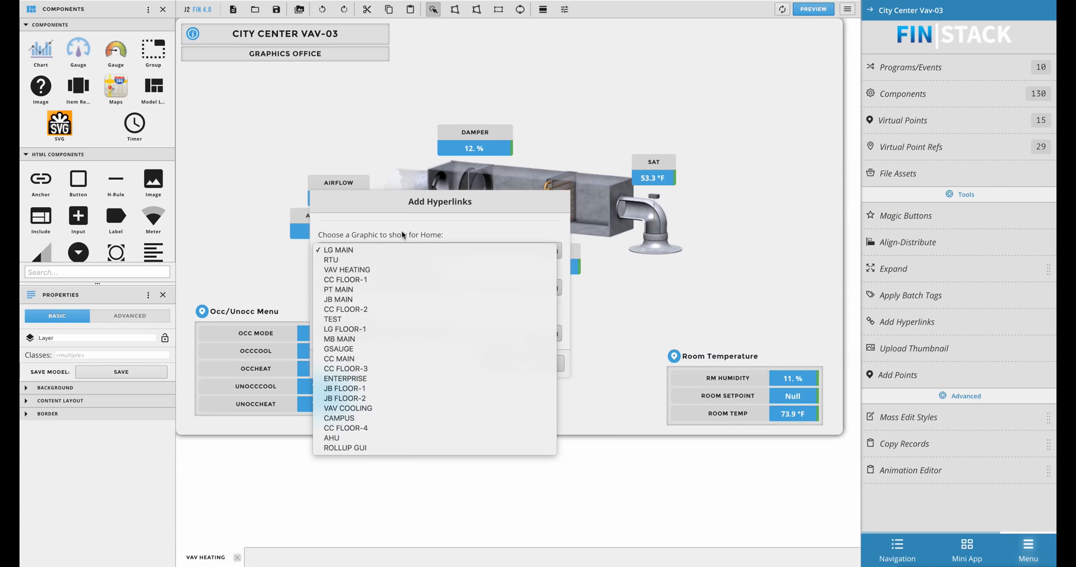
mouse_move(401, 239)
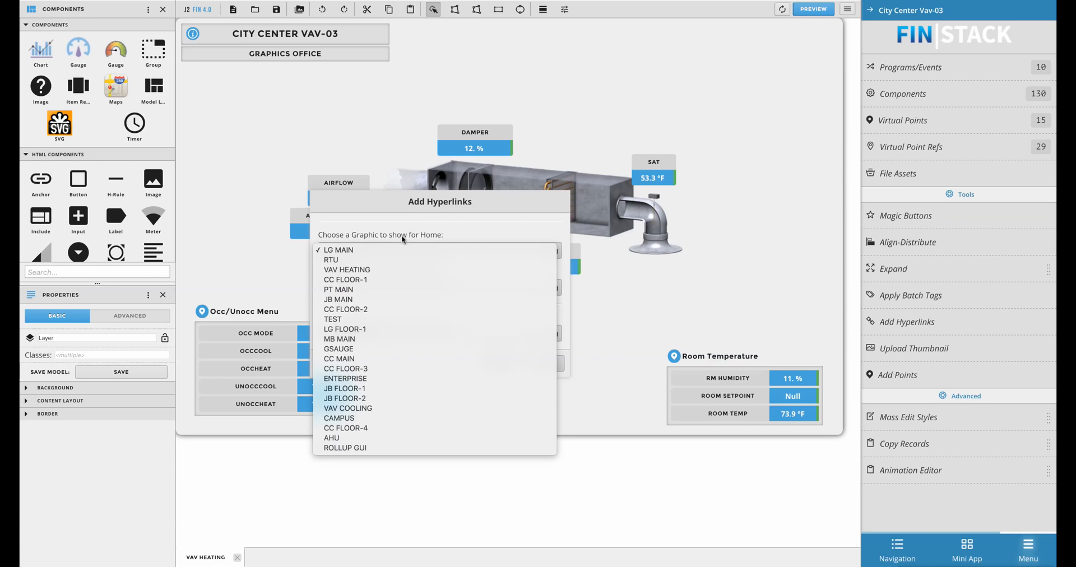
mouse_move(392, 404)
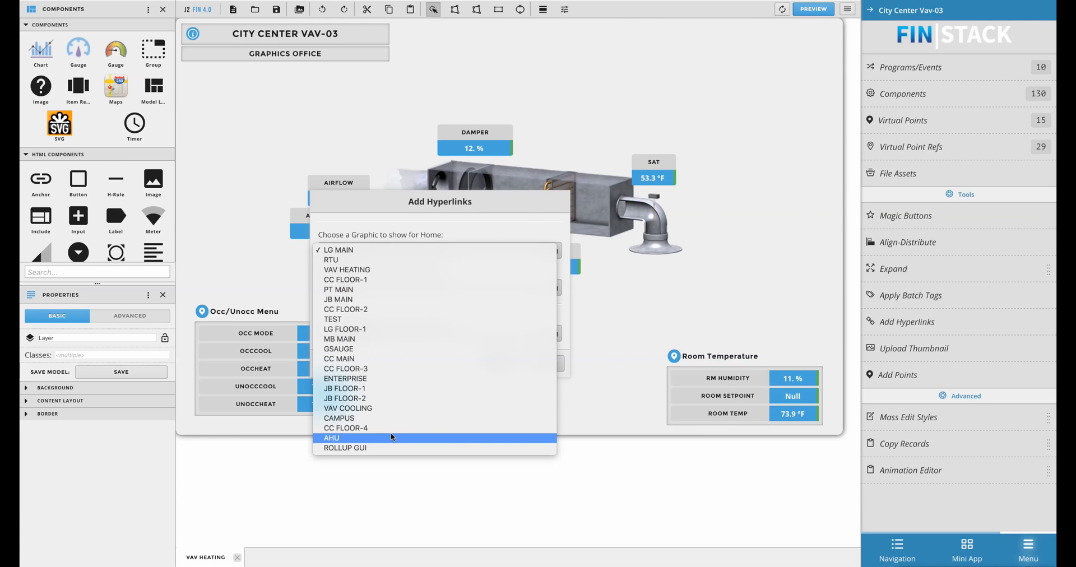
click(331, 438)
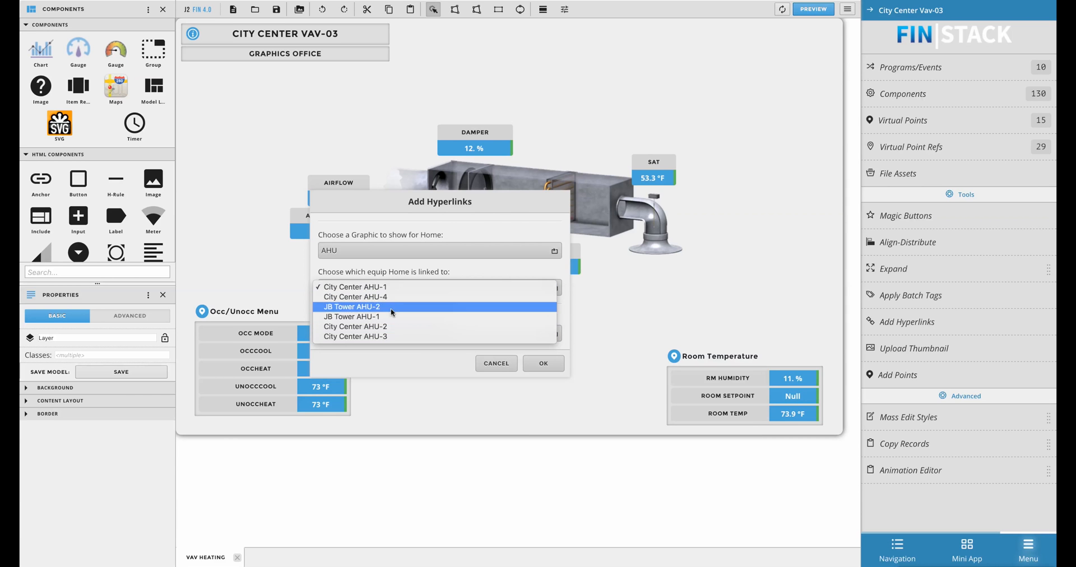
click(364, 297)
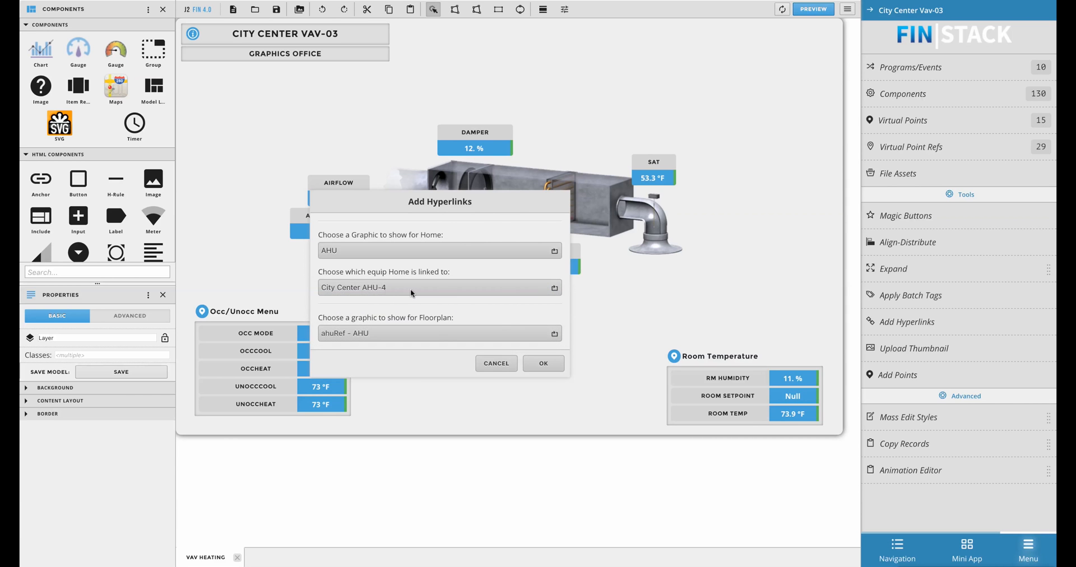
mouse_move(411, 285)
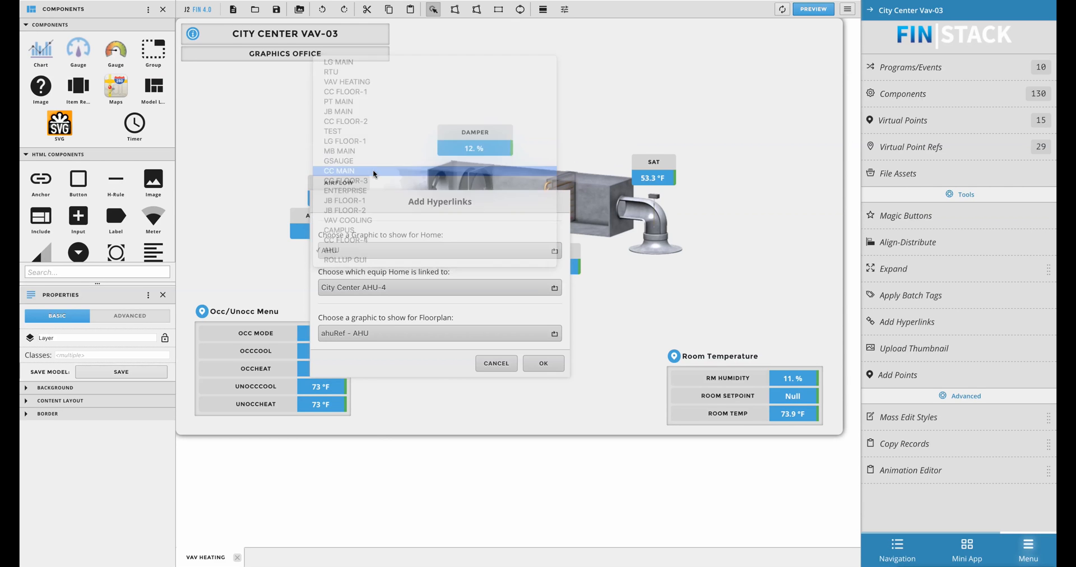
Set Home to CC MAIN linked to City Center and Floorplan to floorRef – CC FLOOR-1
click(339, 170)
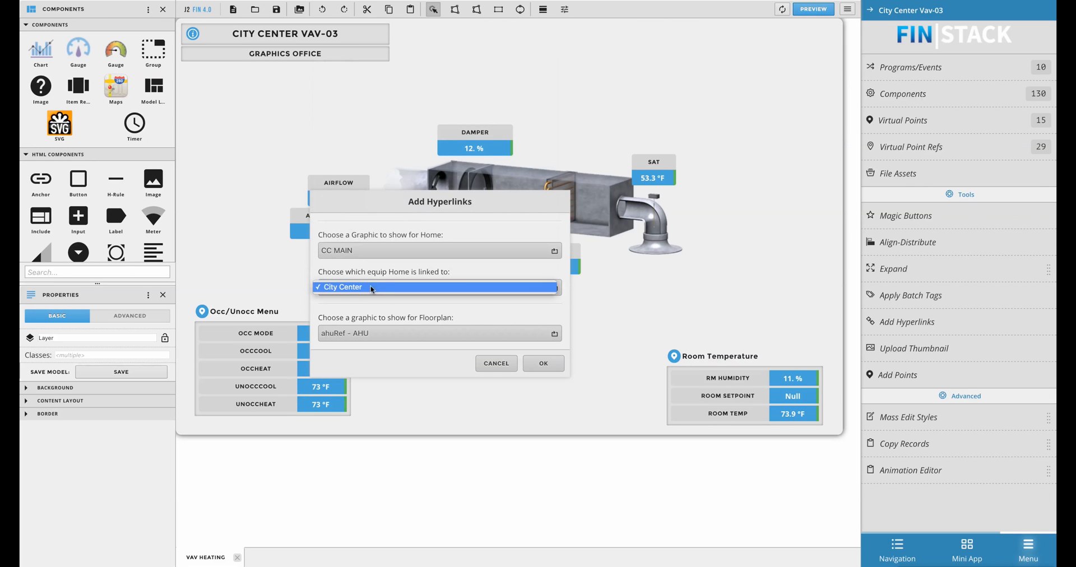
click(438, 287)
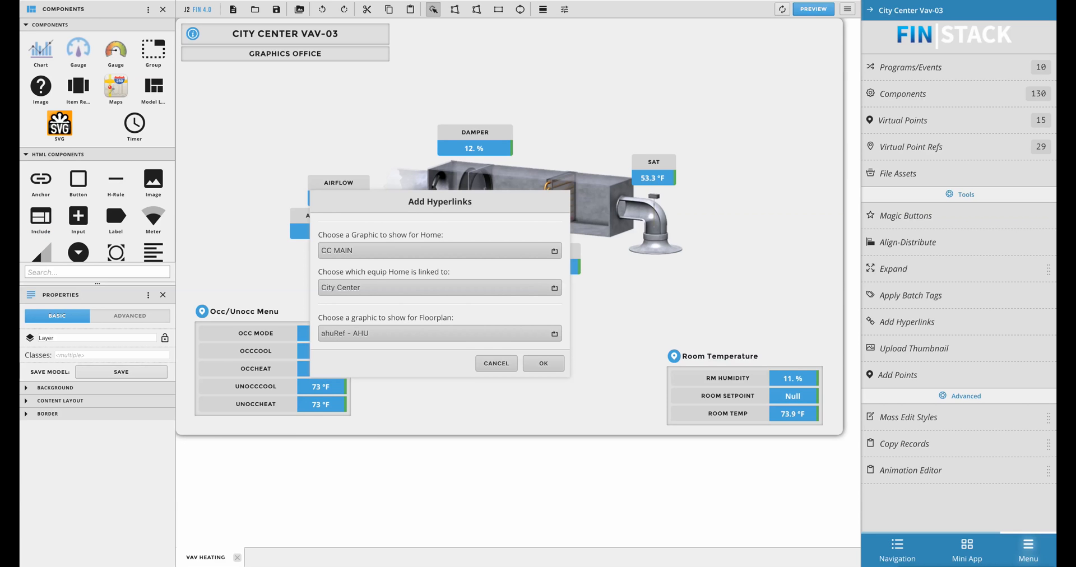
mouse_move(391, 335)
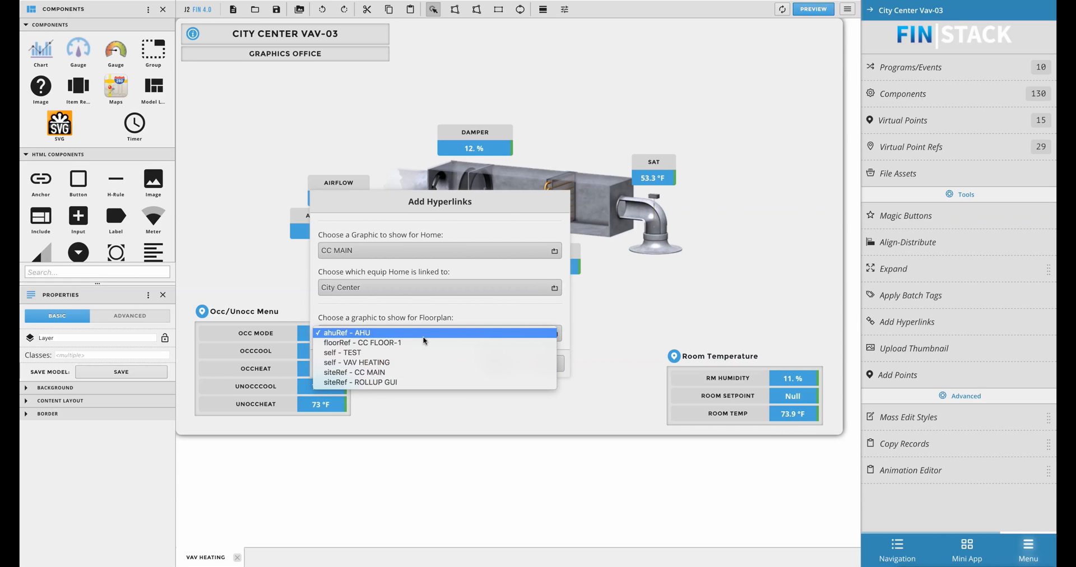
mouse_move(449, 298)
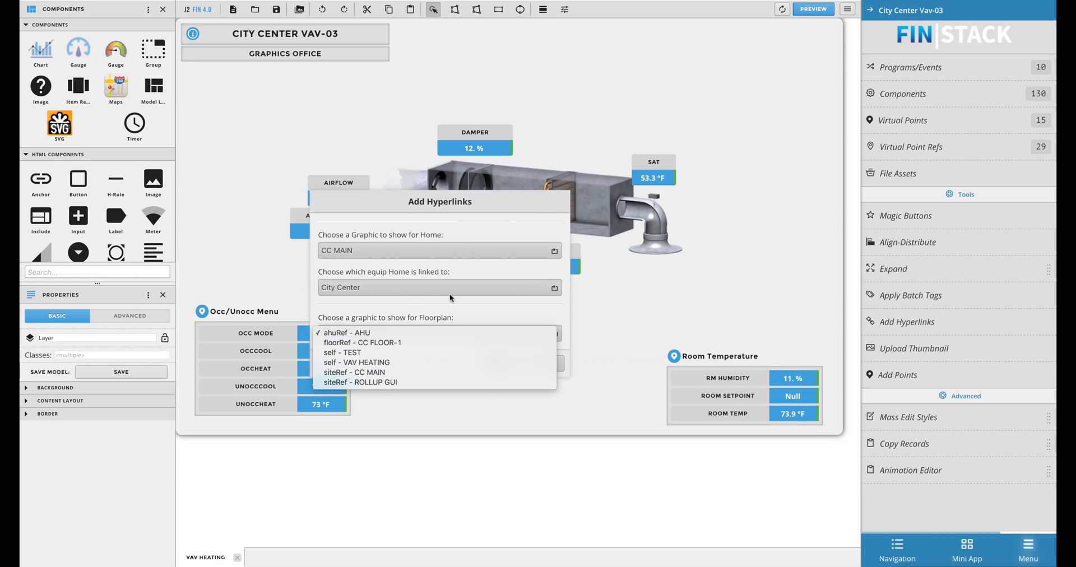
click(349, 332)
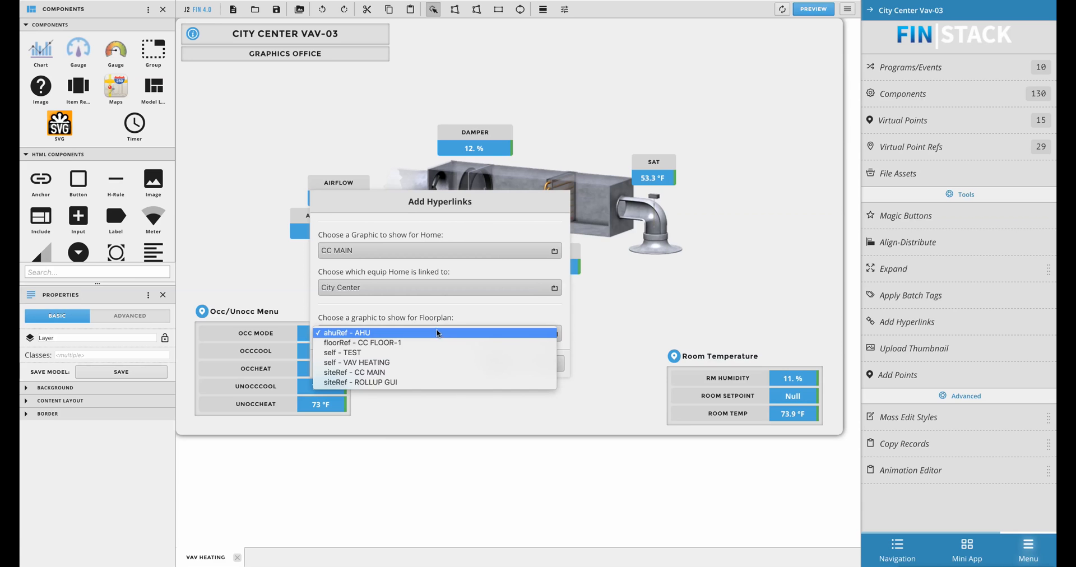
mouse_move(355, 372)
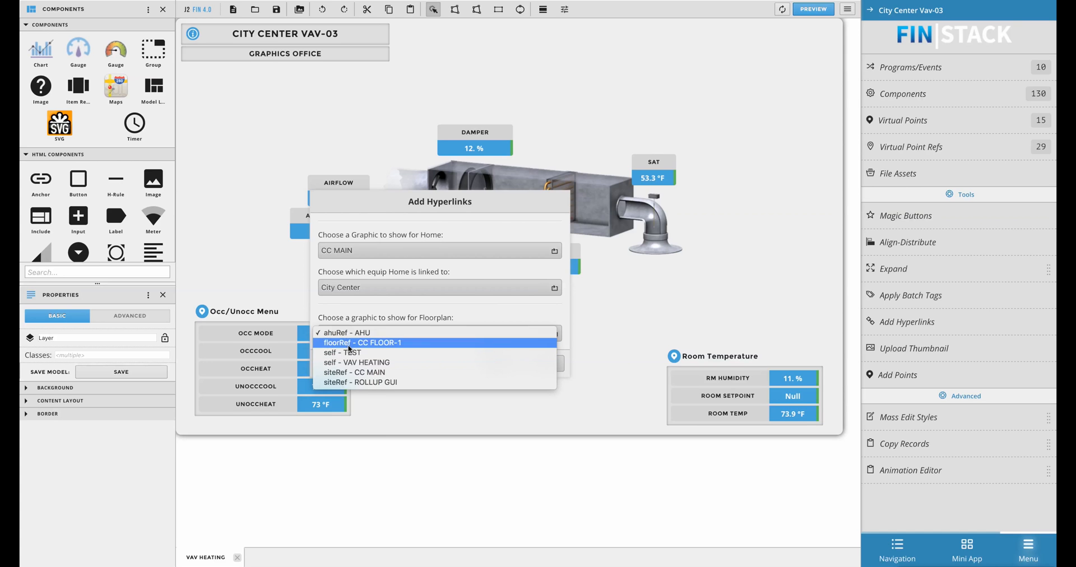
click(368, 343)
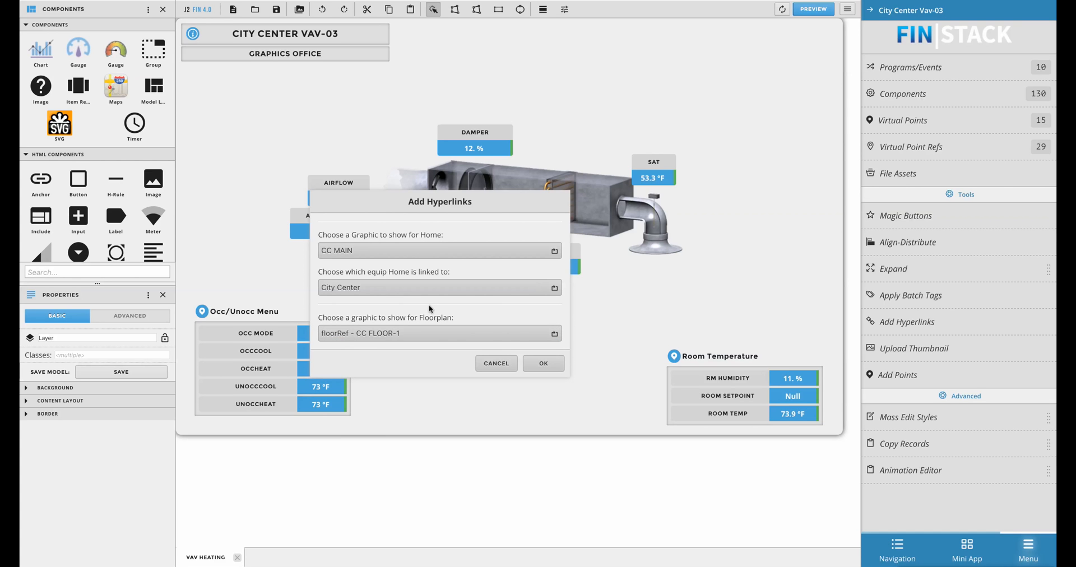
Apply the links so Home and Floorplan buttons appear on VAV-03, then preview live values
click(543, 363)
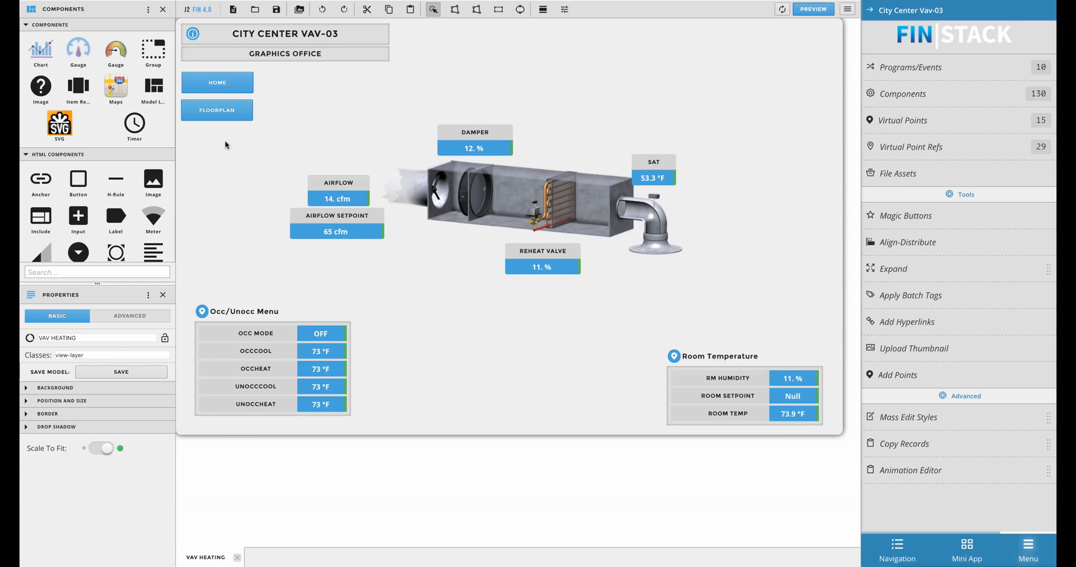
click(285, 33)
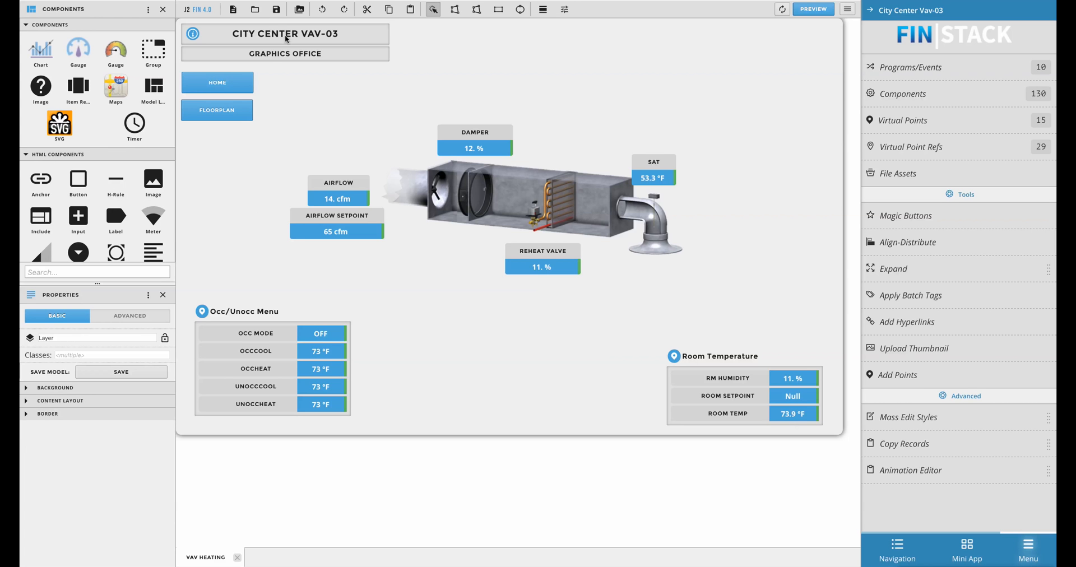
click(276, 9)
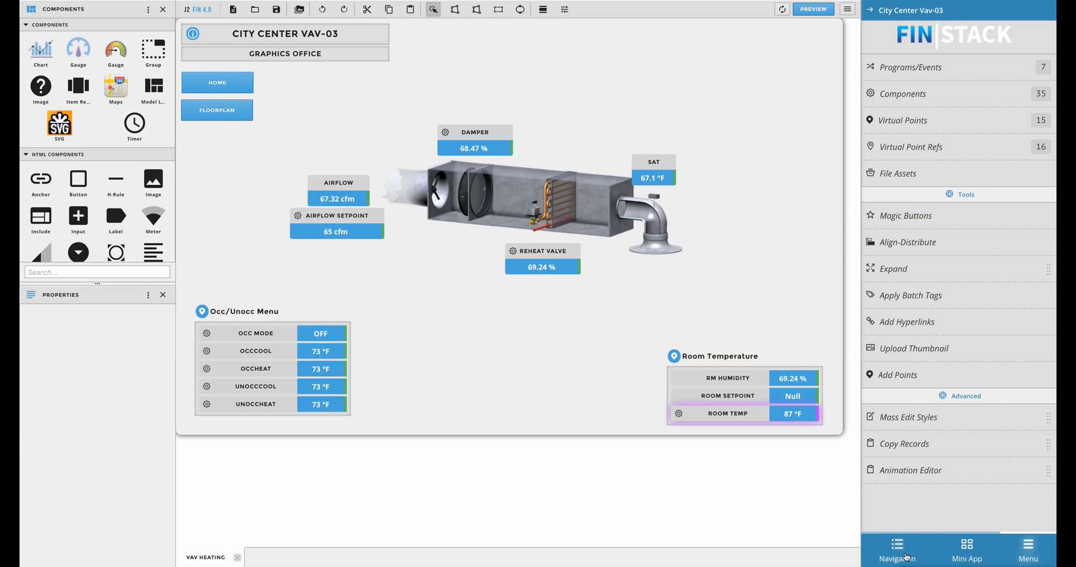
In the viewer, follow the Home button to City Center and open its Floor 1 plan
click(897, 550)
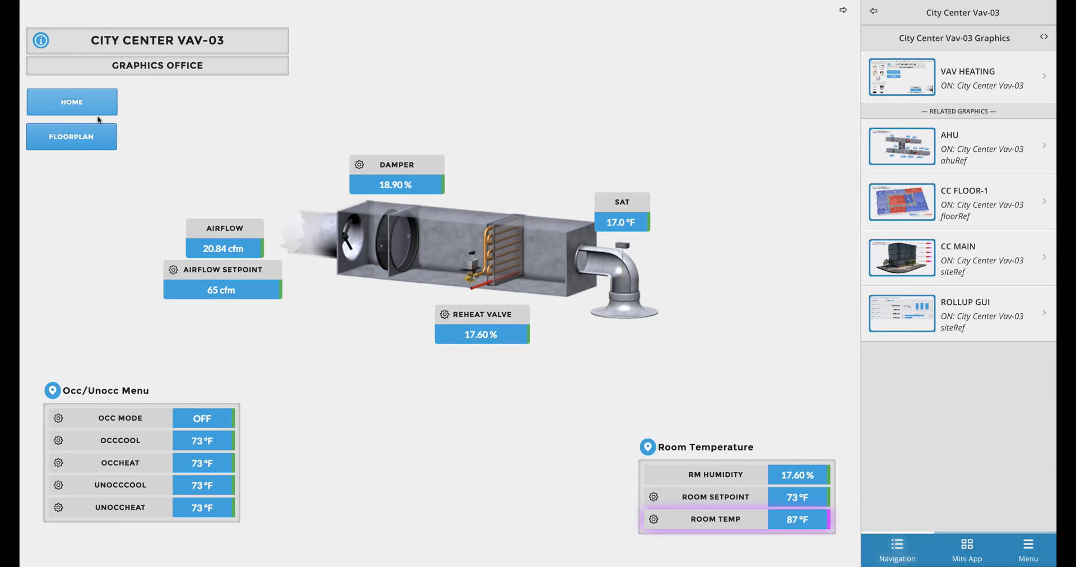
click(72, 102)
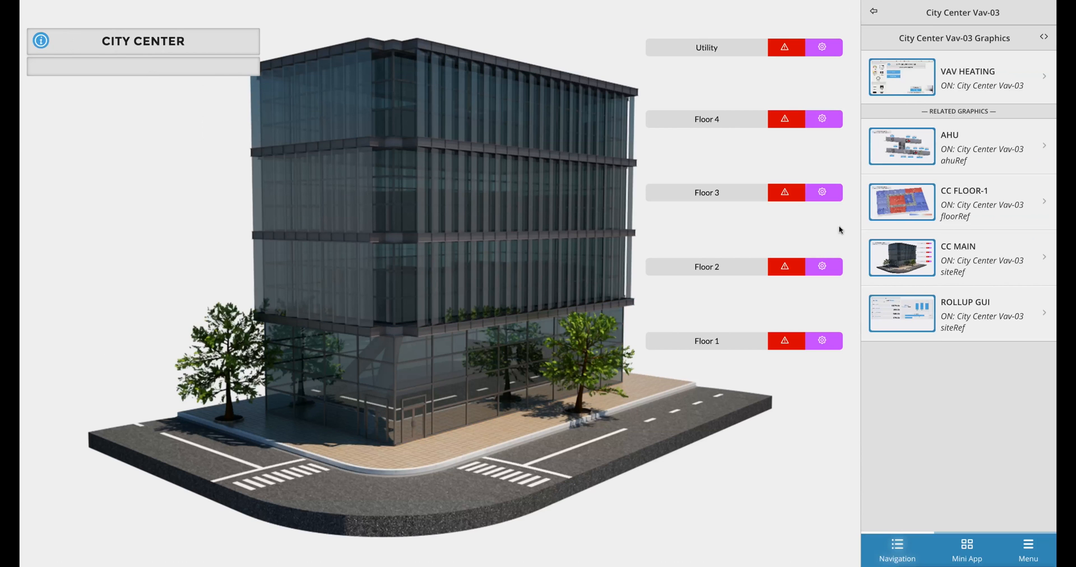
click(968, 78)
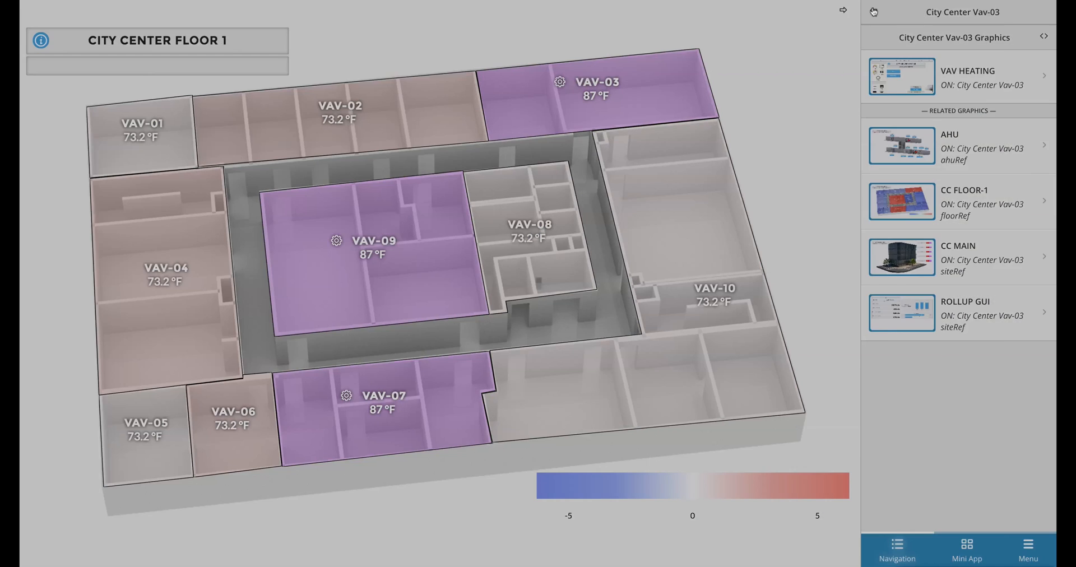
Browse Floor 2 equipment, view Vav-12's graphics and return to the VAV-03 graphic
click(890, 12)
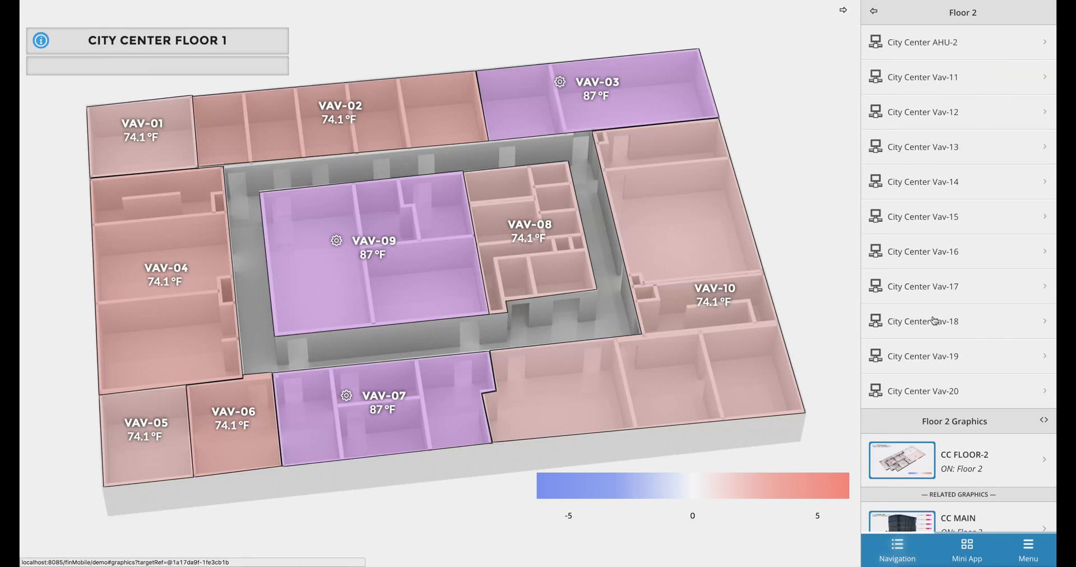
click(923, 111)
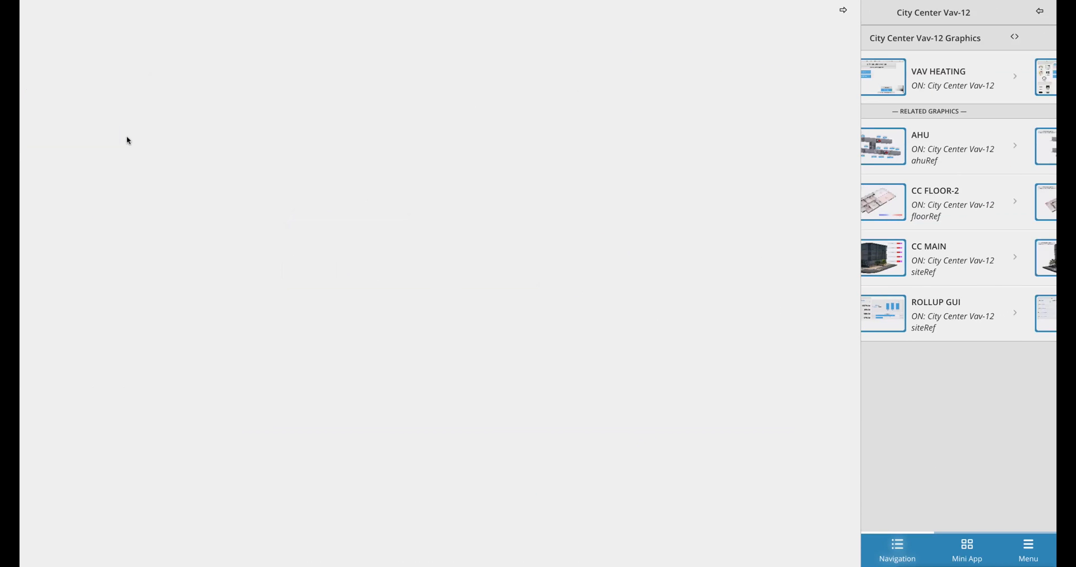
click(954, 200)
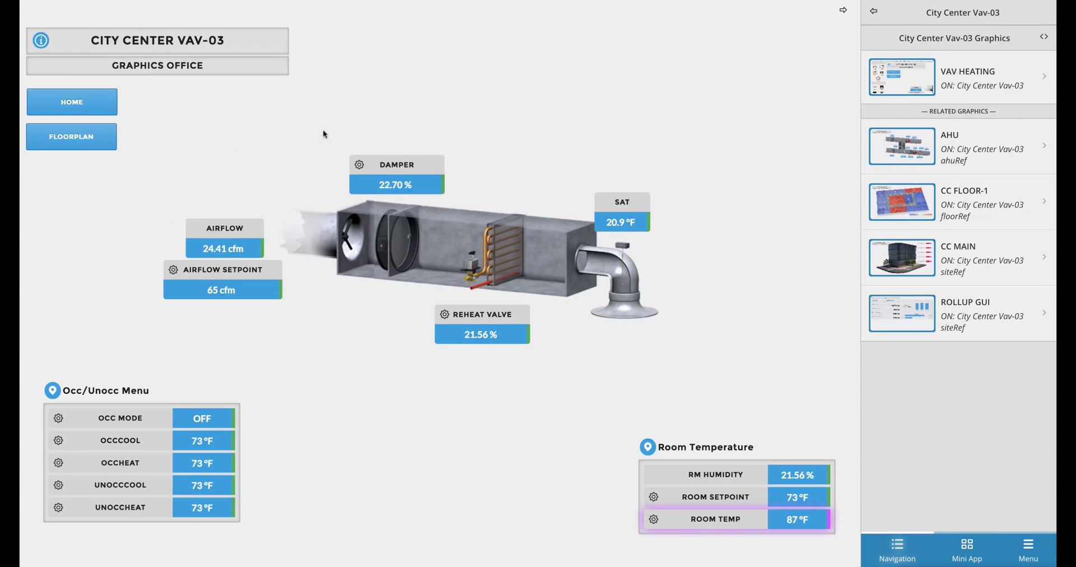
mouse_move(181, 142)
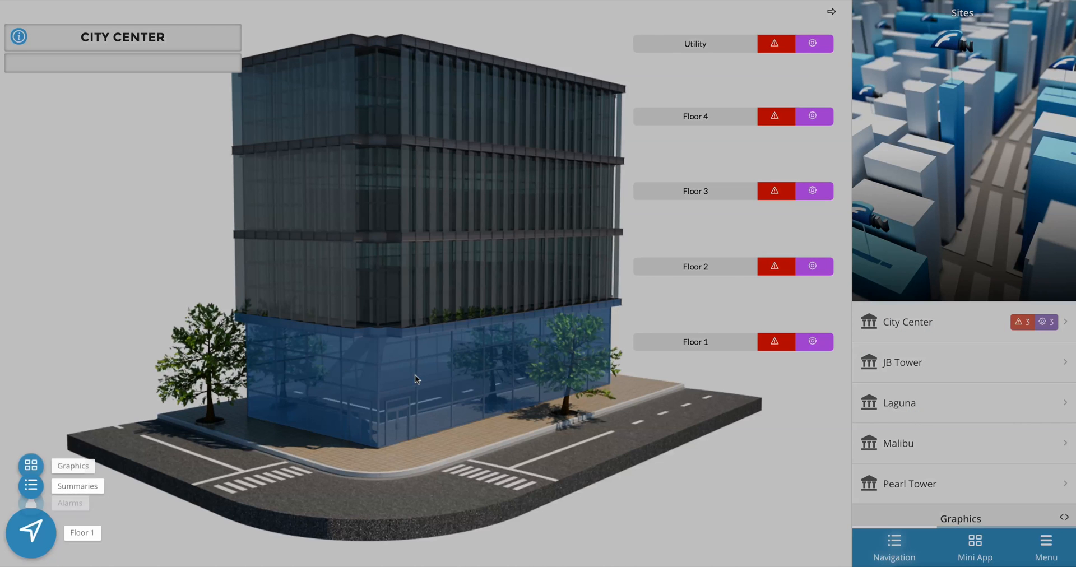
Check the City Center Floor 1 plan and a VAV's radial menu, then return to the editor
click(30, 533)
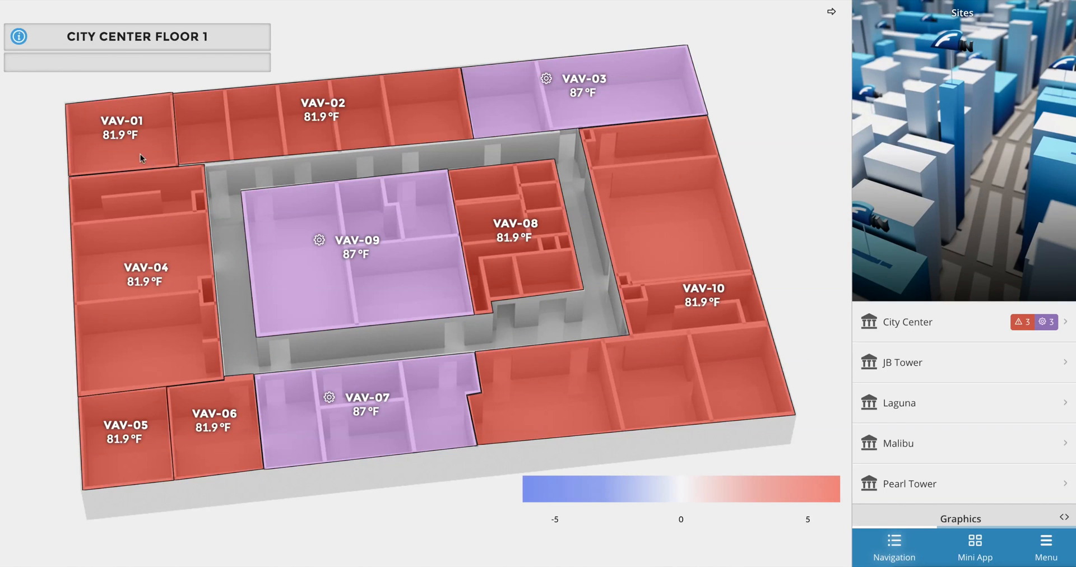
click(893, 547)
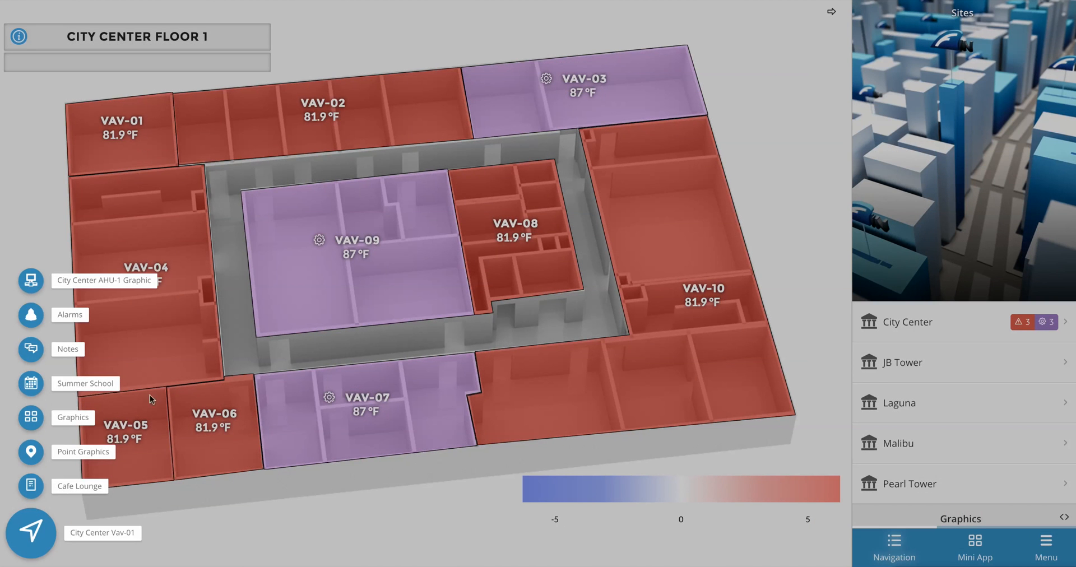
click(102, 532)
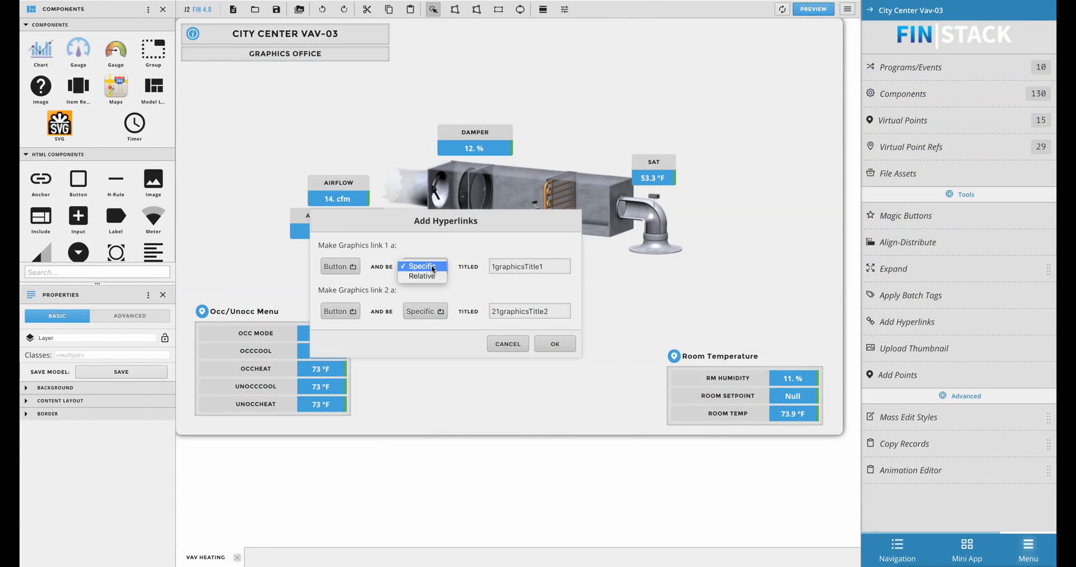
Confirm Home as CC MAIN and Floorplan as ahuRef – AHU, closing Add Hyperlinks
click(421, 265)
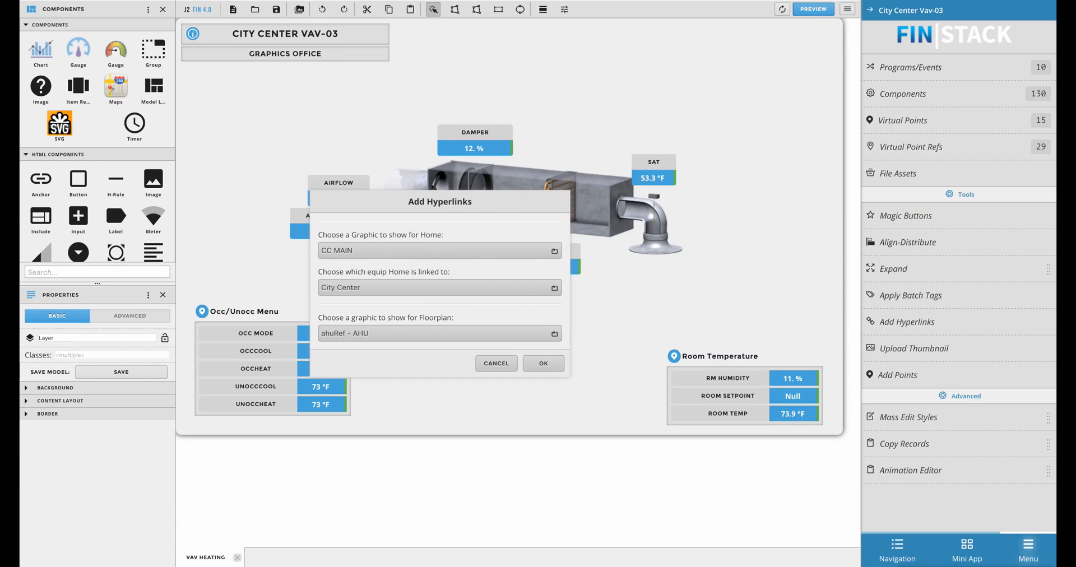
click(542, 363)
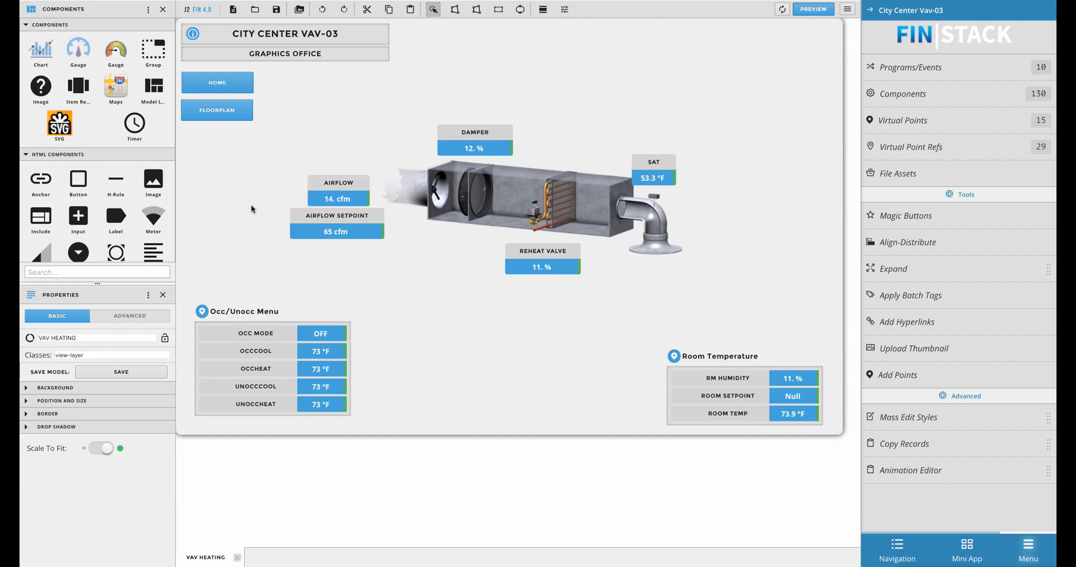